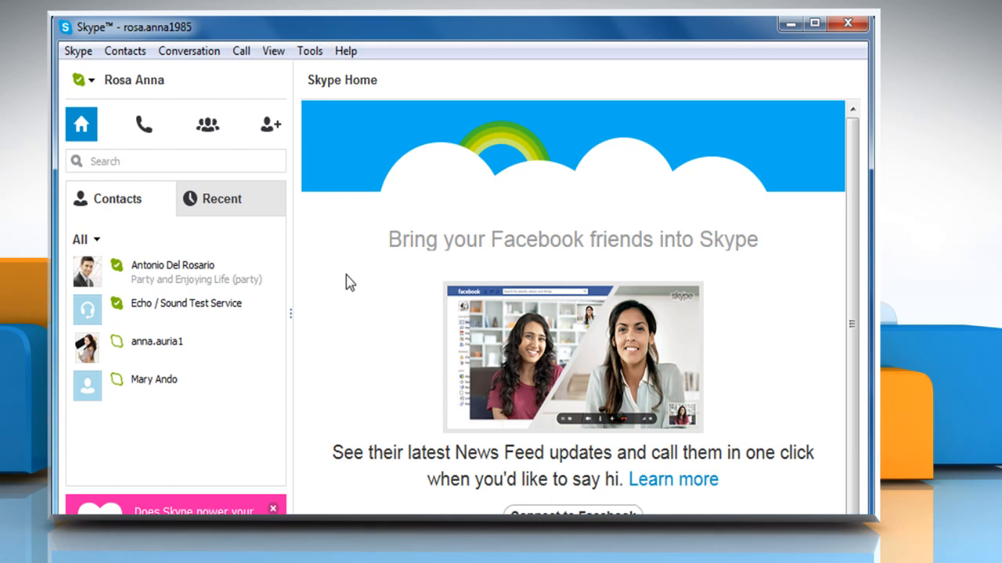
pyautogui.moveTo(332, 125)
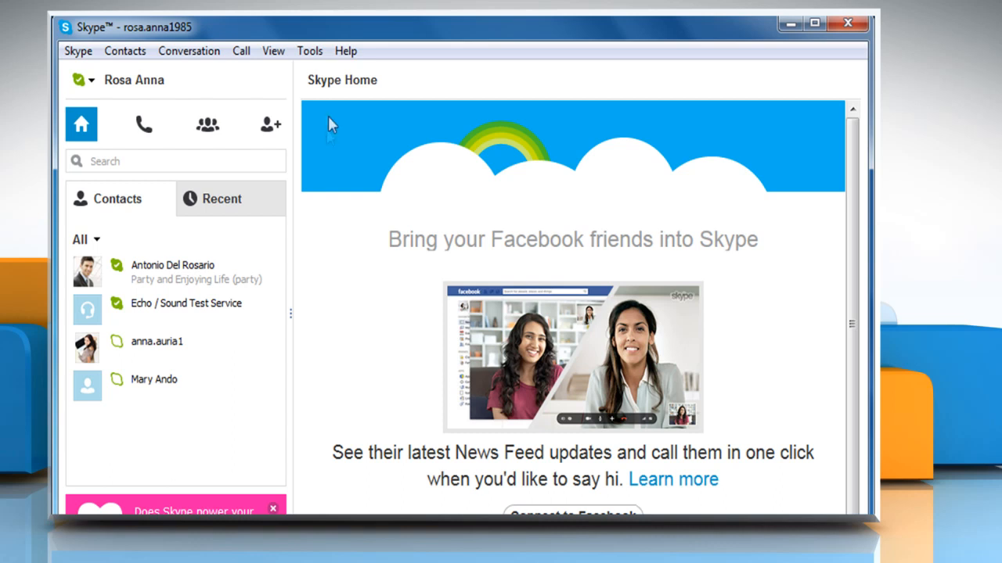
# Run Check for Updates from the Help menu
pyautogui.click(345, 50)
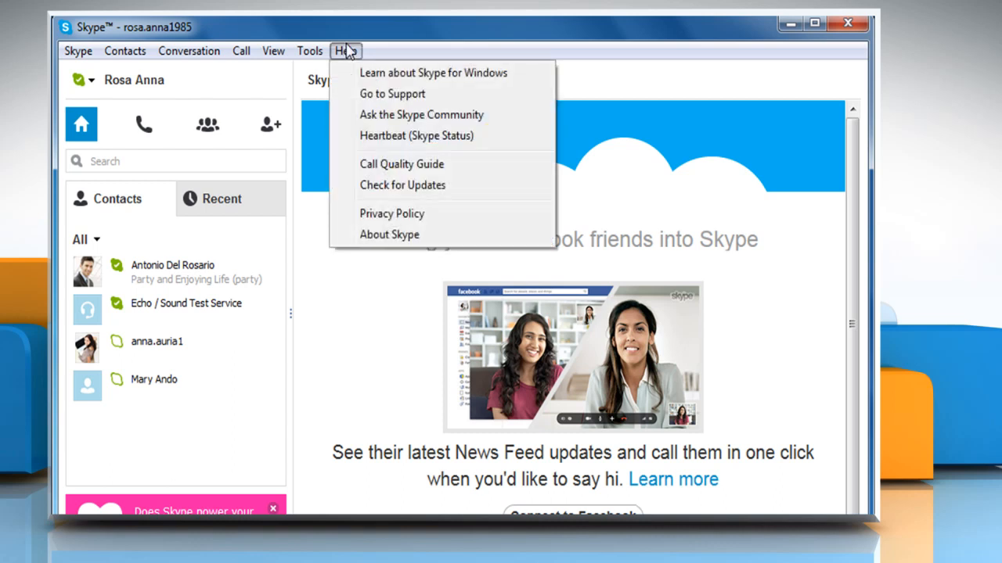
pyautogui.moveTo(402, 186)
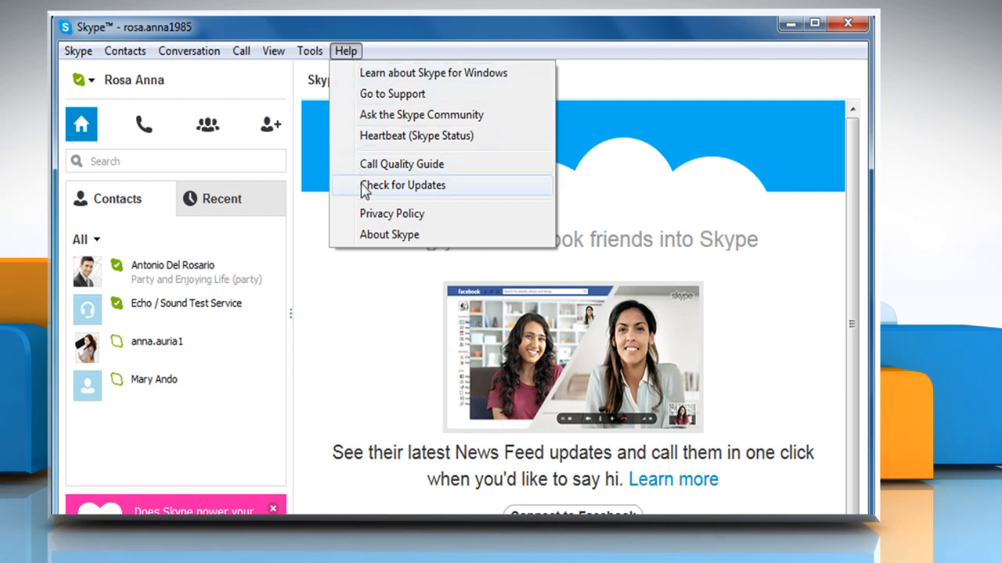
pyautogui.click(402, 185)
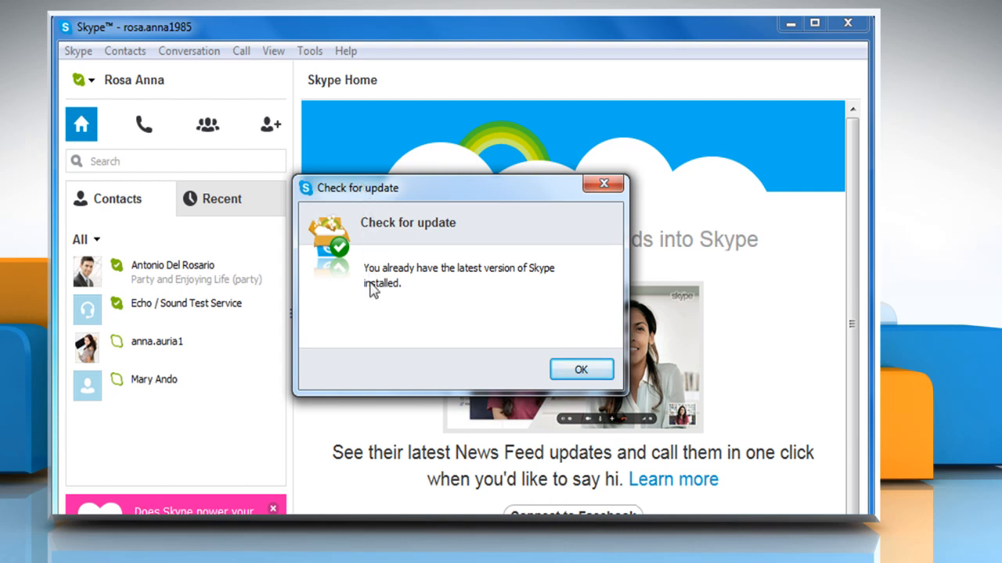
pyautogui.moveTo(540, 291)
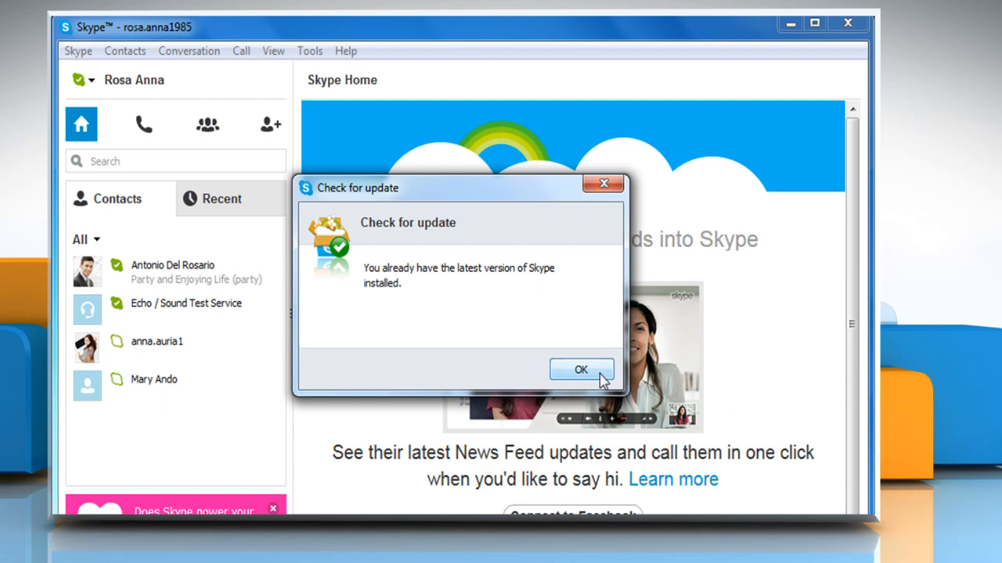
# Close the 'latest version installed' notice with OK
pyautogui.click(581, 370)
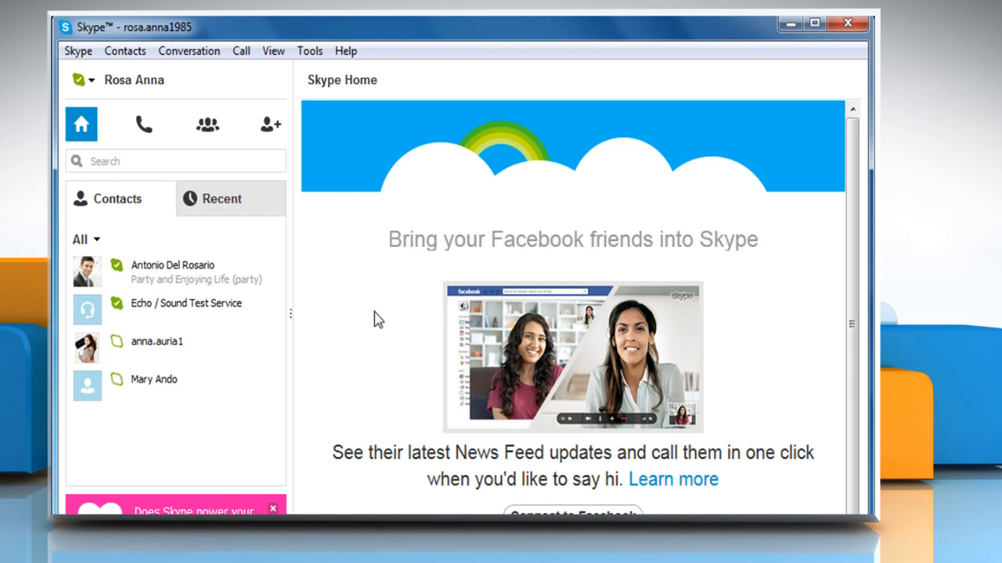
pyautogui.moveTo(313, 229)
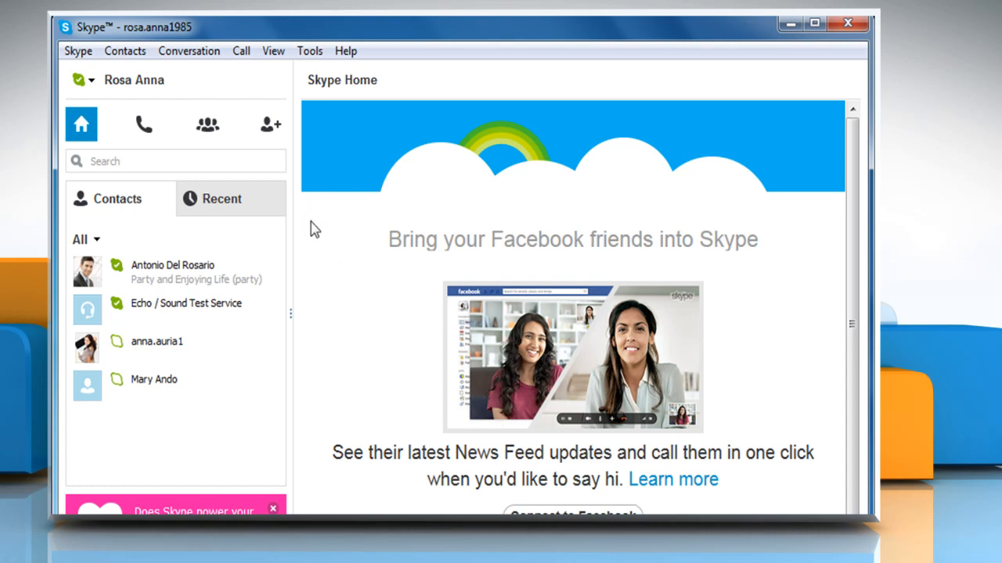
# Open Options from the Tools menu
pyautogui.click(309, 50)
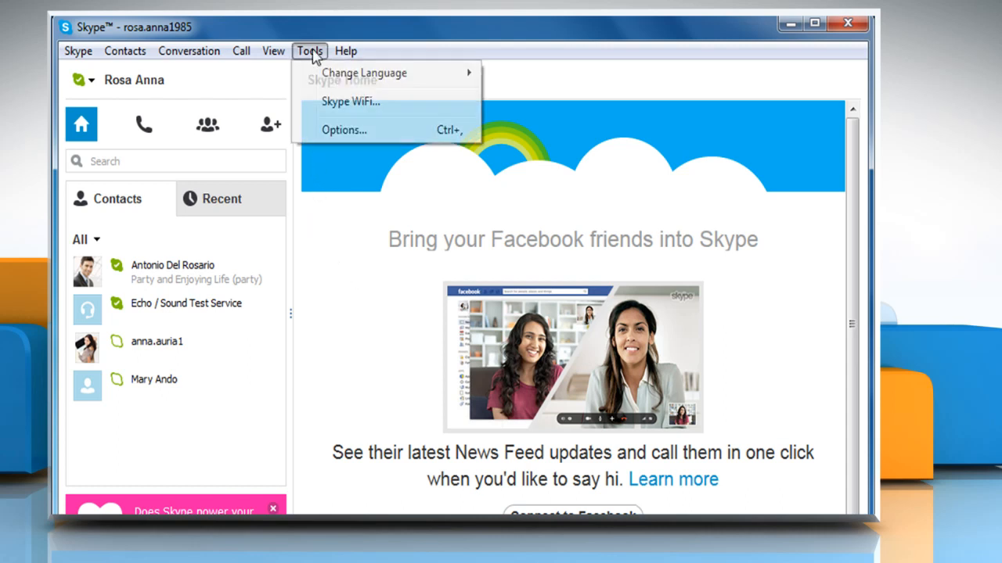
pyautogui.moveTo(343, 130)
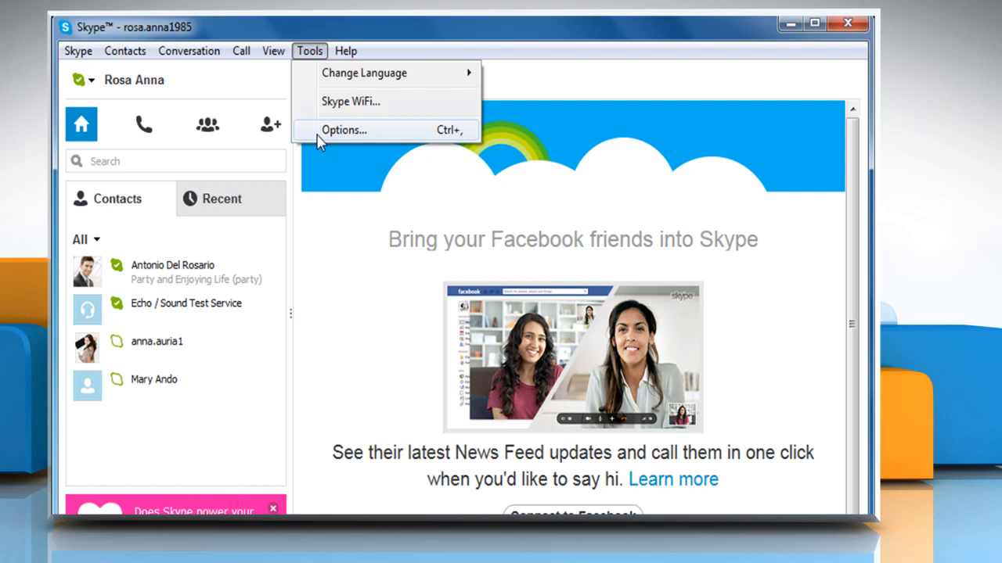
pyautogui.click(343, 130)
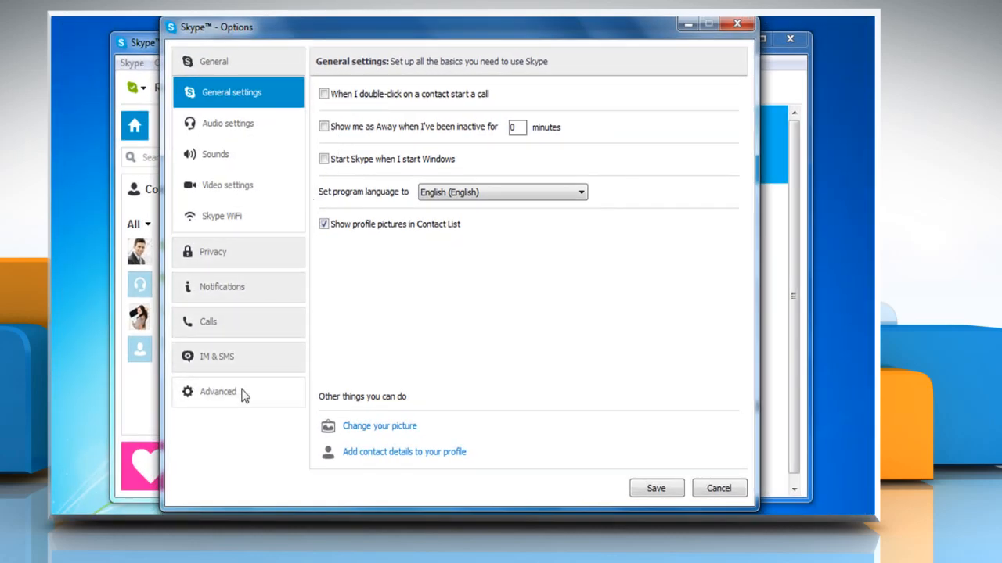
# Turn off automatic updates under Advanced > Automatic updates and save
pyautogui.click(218, 391)
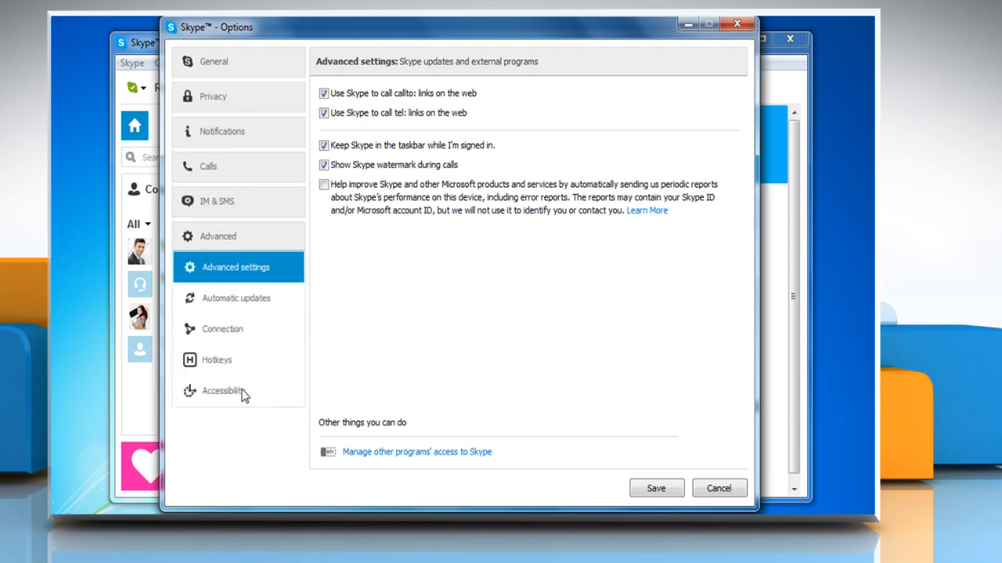
pyautogui.click(236, 299)
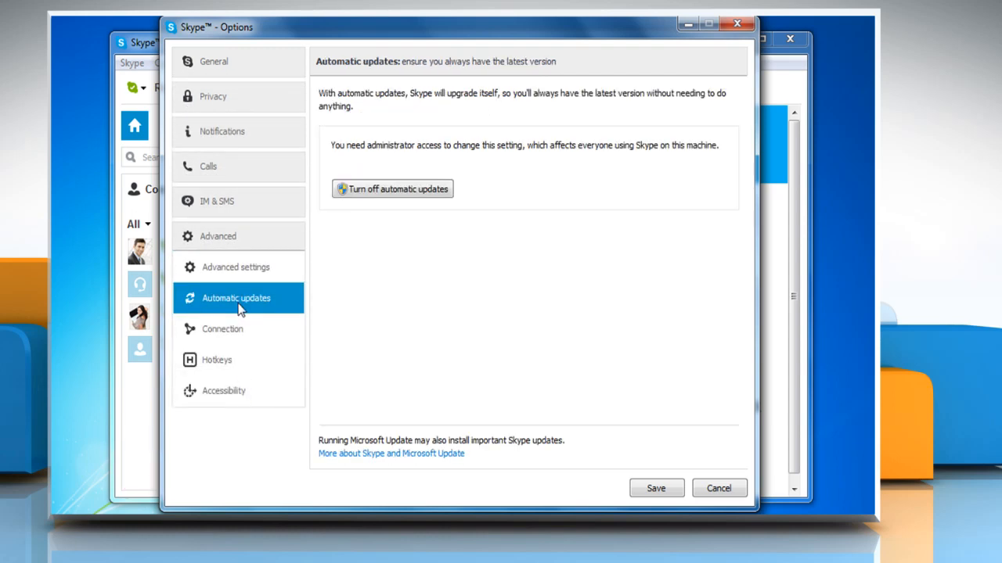
pyautogui.moveTo(392, 188)
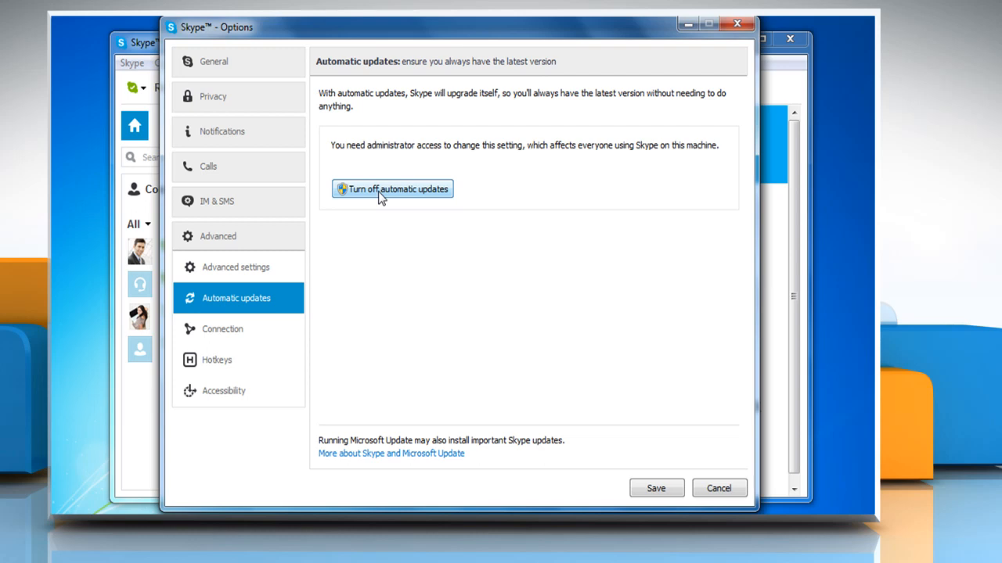
pyautogui.moveTo(524, 301)
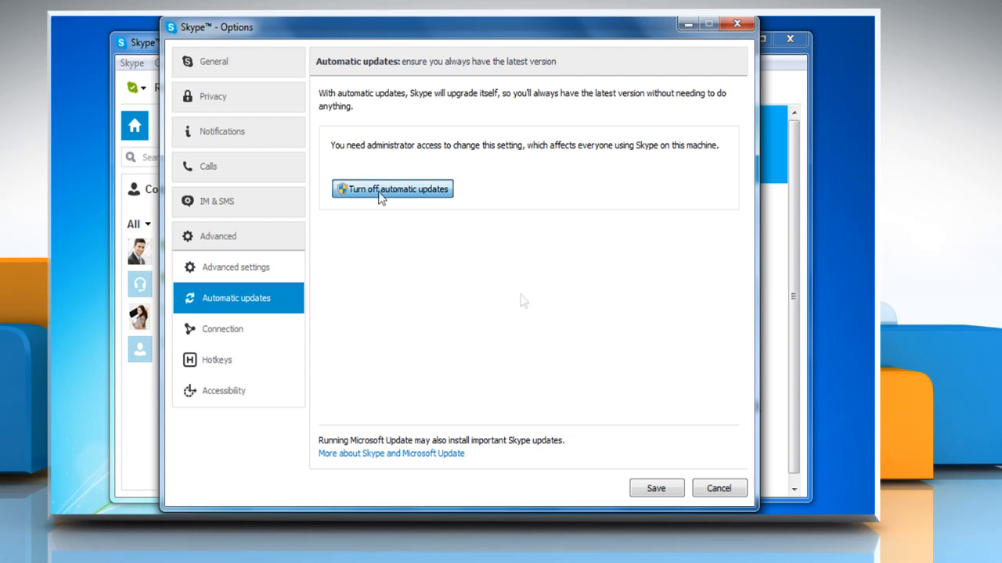
pyautogui.click(391, 189)
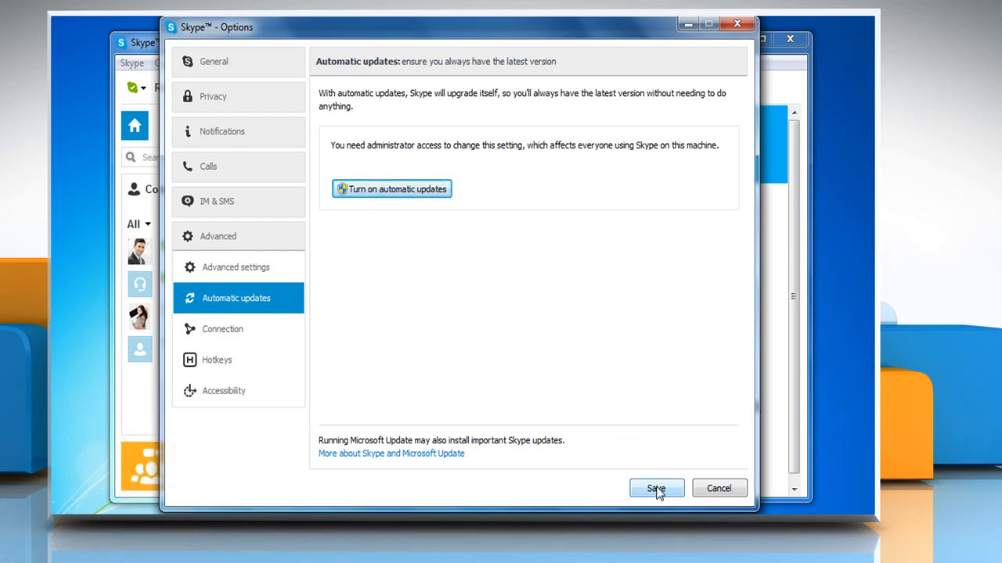
pyautogui.click(656, 487)
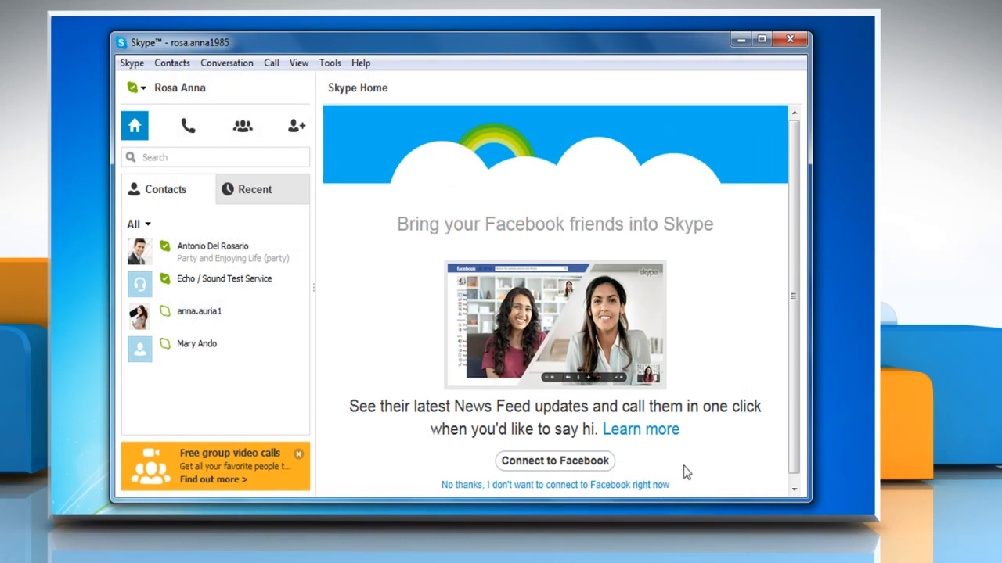